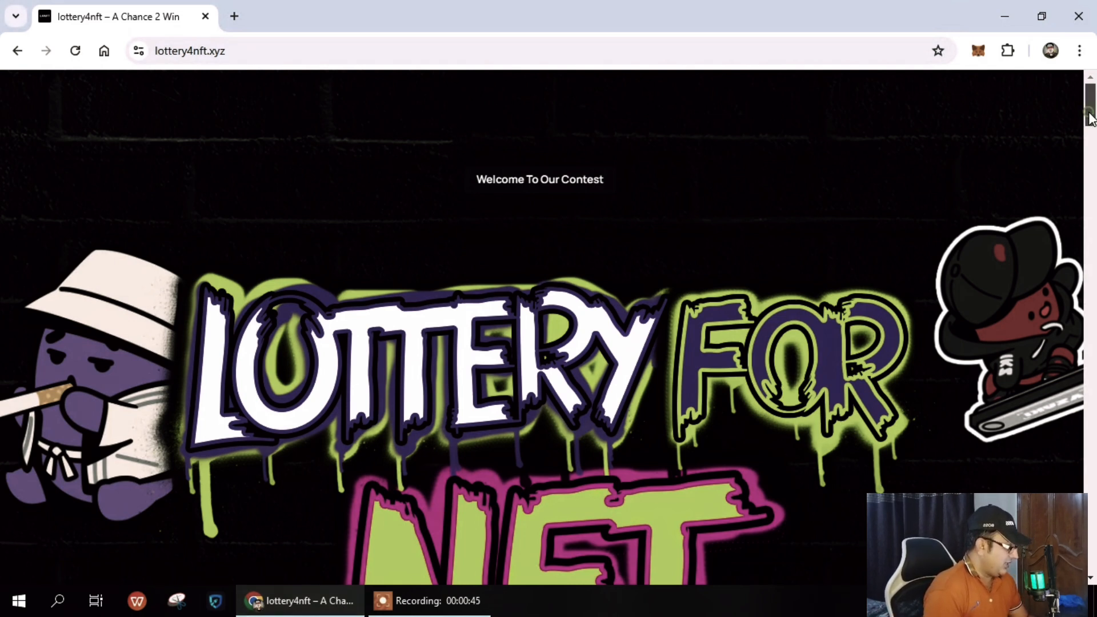
Scroll the homepage past the hero and BEANZ banner to the Welcome section's campaign links.
{"action": "scroll", "scroll_direction": "down", "scroll_amount": 3}
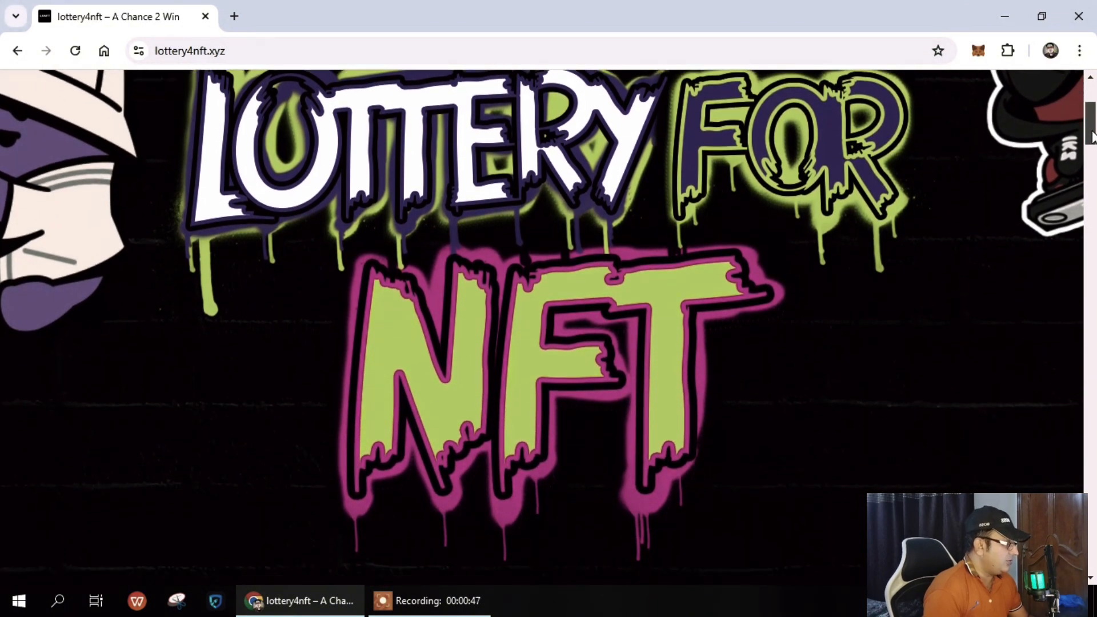
{"action": "scroll", "scroll_direction": "down", "scroll_amount": 3}
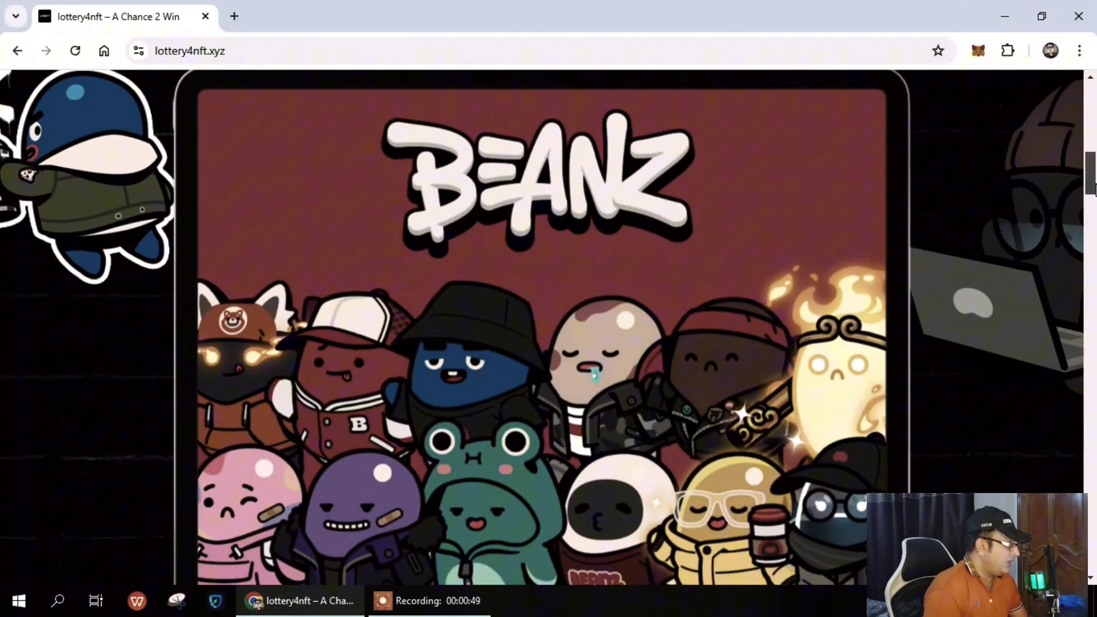
{"action": "scroll", "scroll_direction": "down", "scroll_amount": 3}
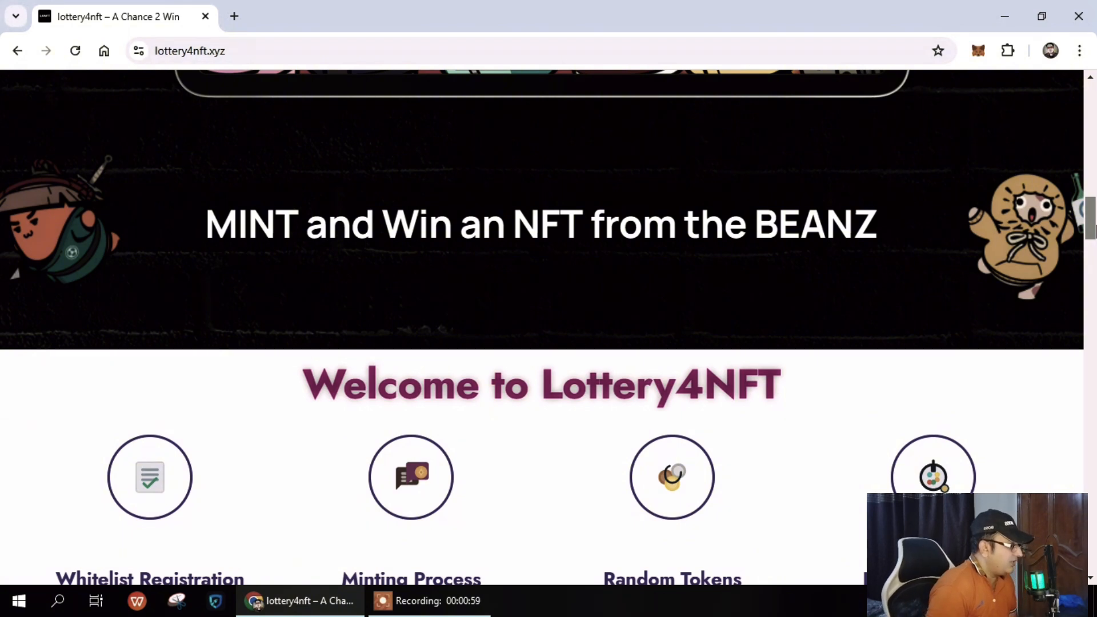
{"action": "scroll", "scroll_direction": "down", "scroll_amount": 3}
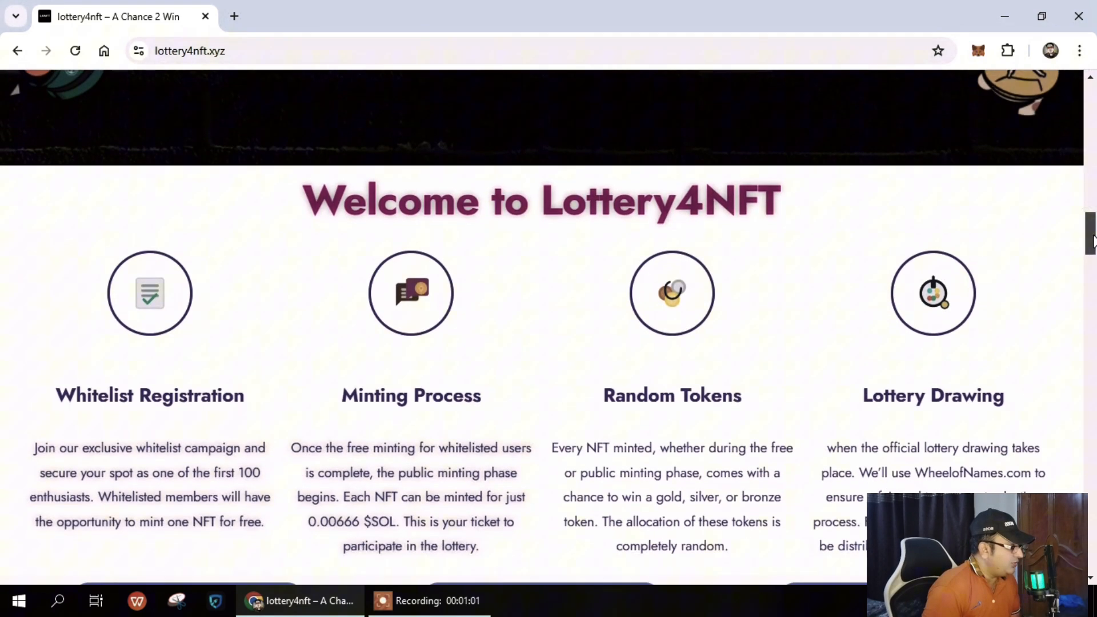
{"action": "scroll", "scroll_direction": "down", "scroll_amount": 3}
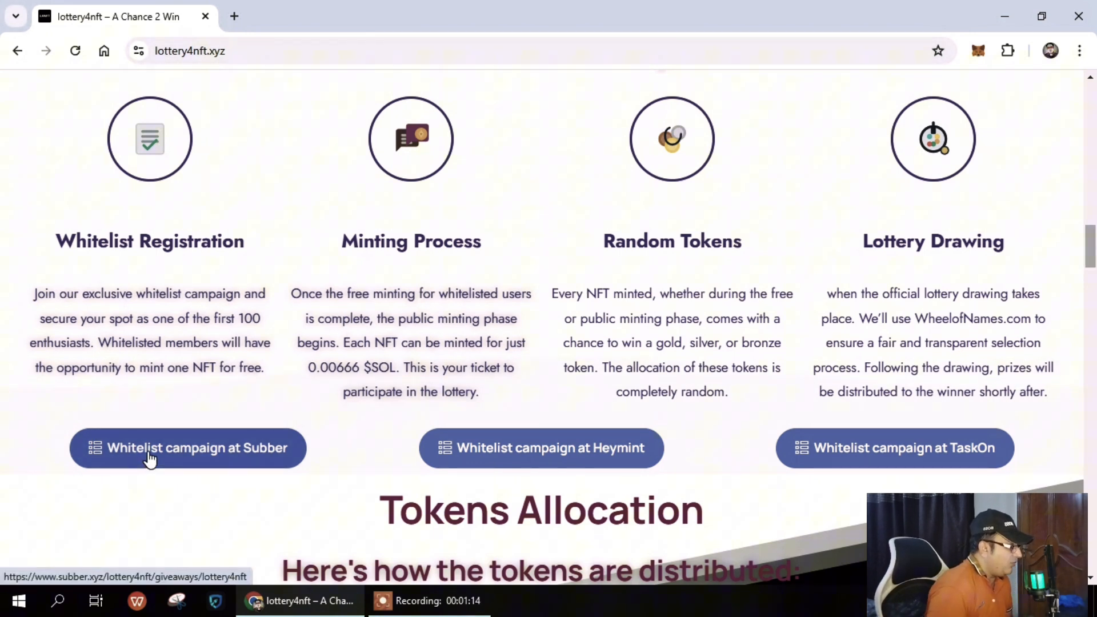
Browse Subber's 50-spot Solana raffle giveaway, then return to the homepage's whitelist links.
{"action": "left_click", "coordinate": [187, 448]}
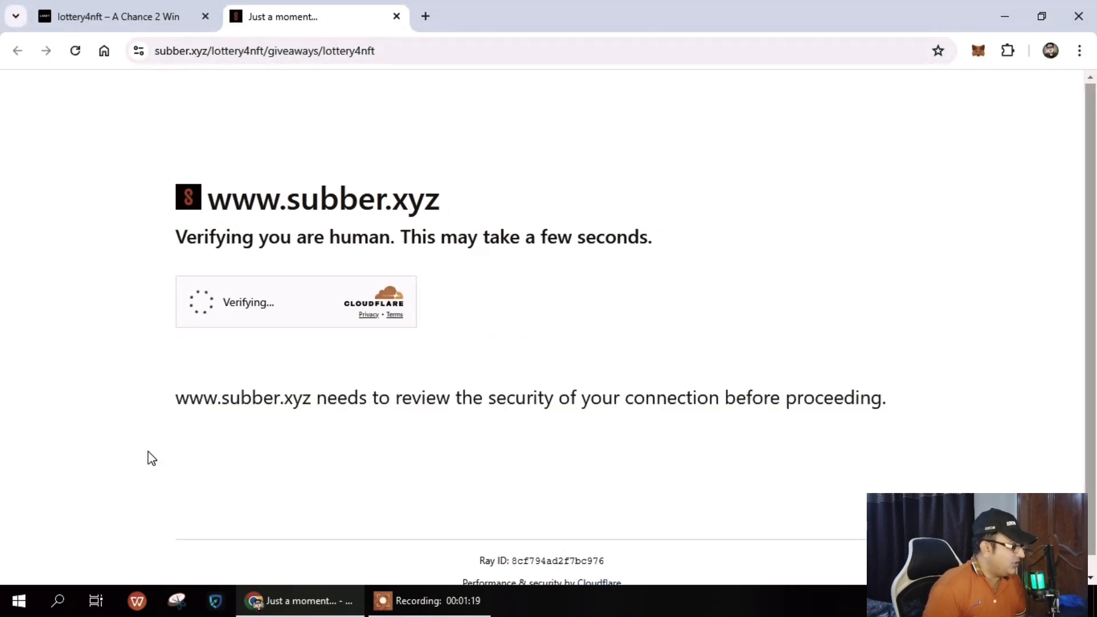
{"action": "mouse_move", "coordinate": [227, 312]}
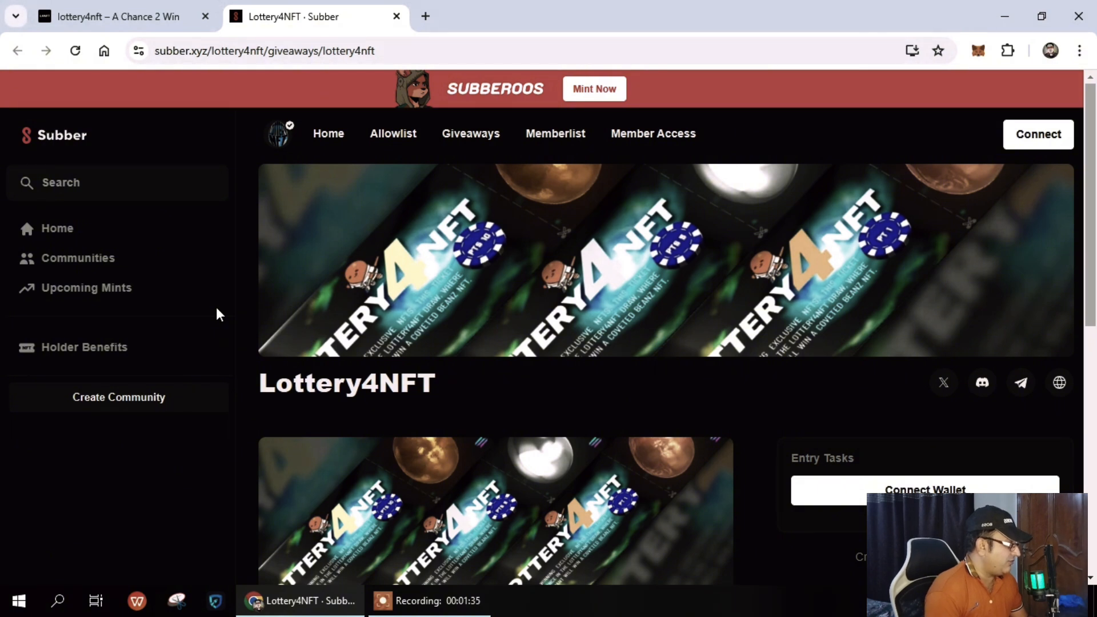
{"action": "mouse_move", "coordinate": [198, 317]}
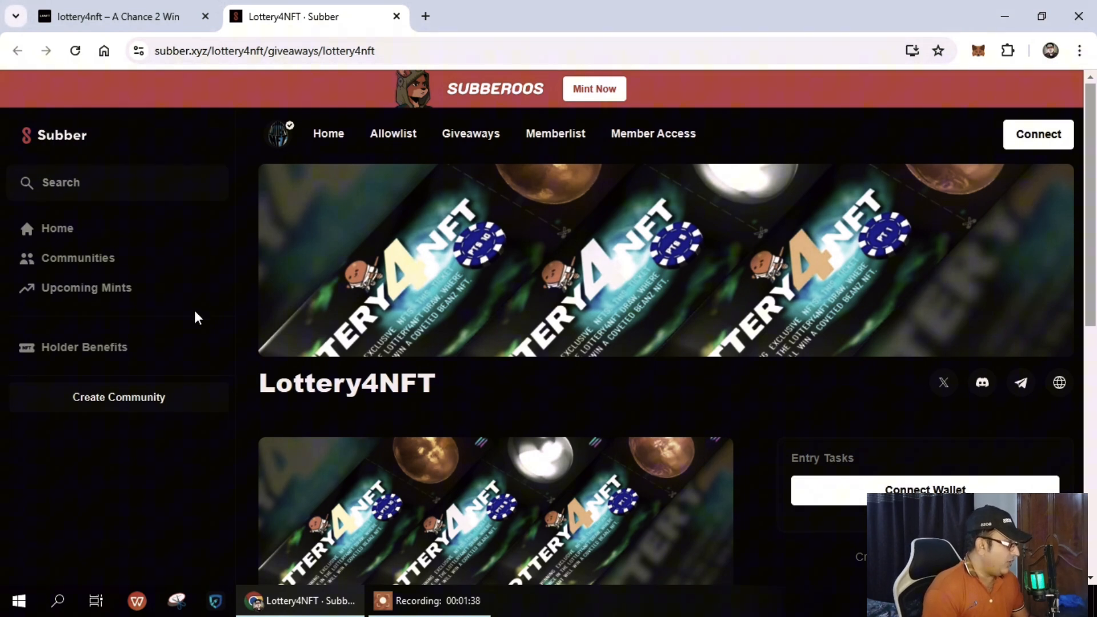
{"action": "mouse_move", "coordinate": [1088, 161]}
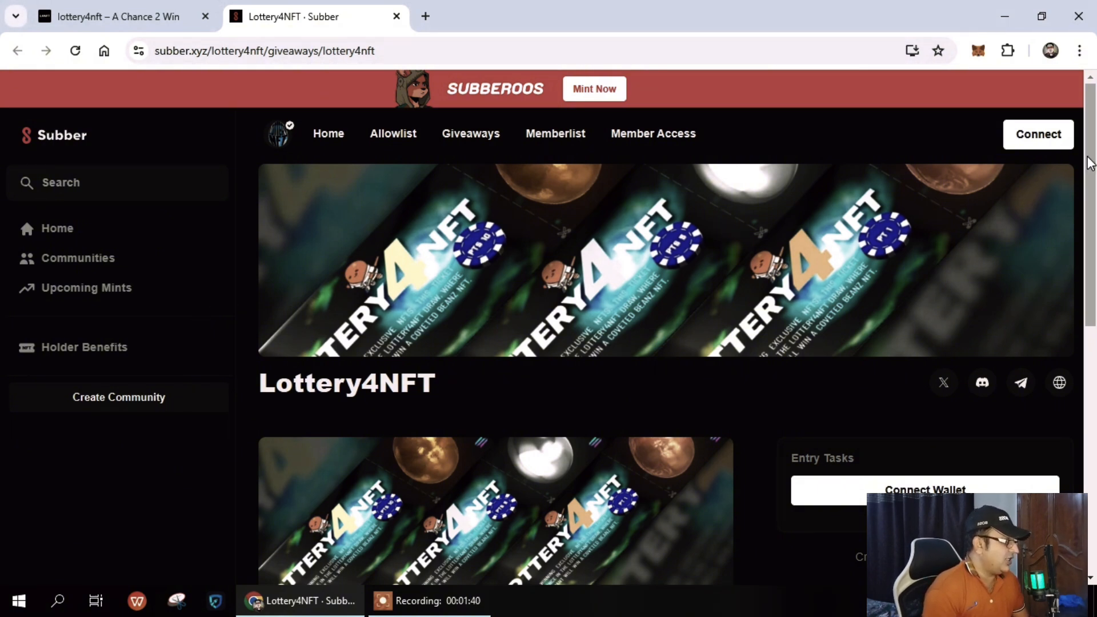
{"action": "scroll", "scroll_direction": "down", "scroll_amount": 3}
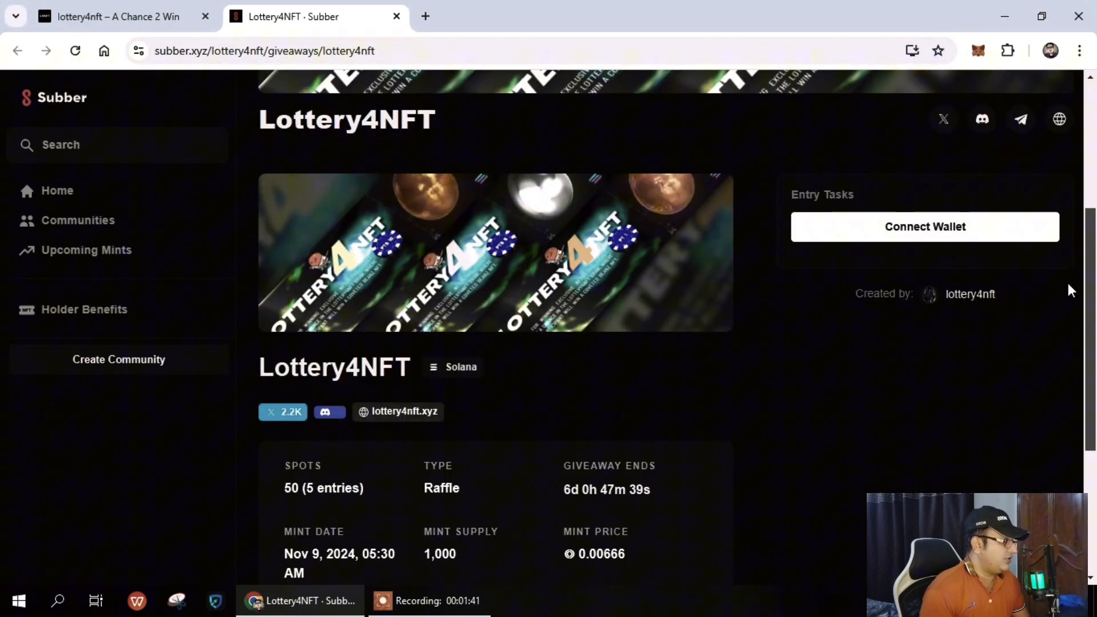
{"action": "scroll", "scroll_direction": "down", "scroll_amount": 3}
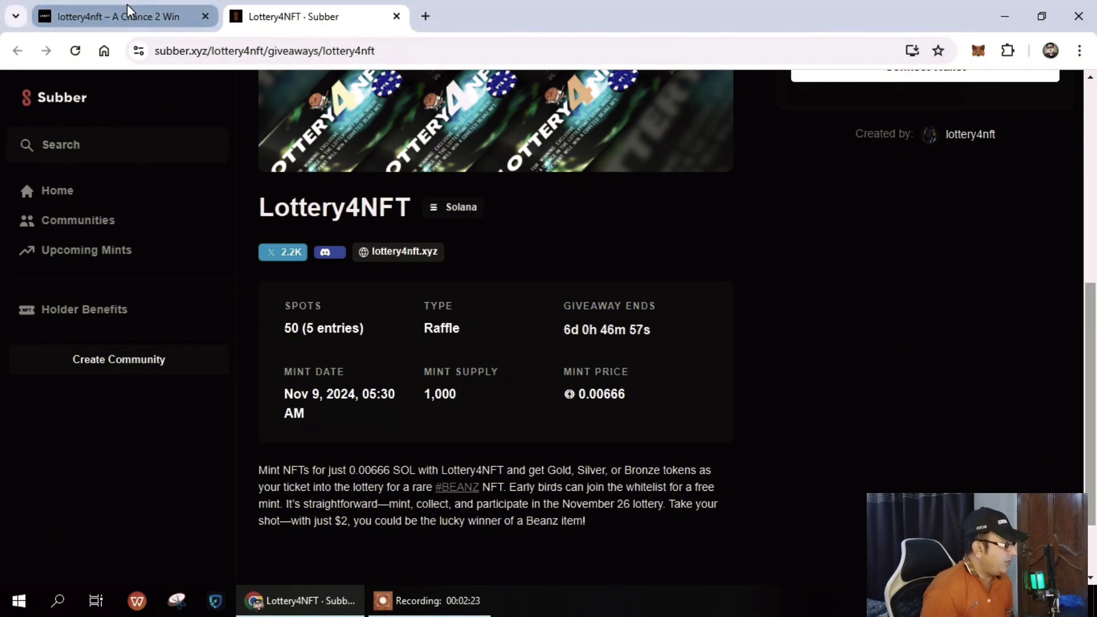
{"action": "left_click", "coordinate": [117, 16]}
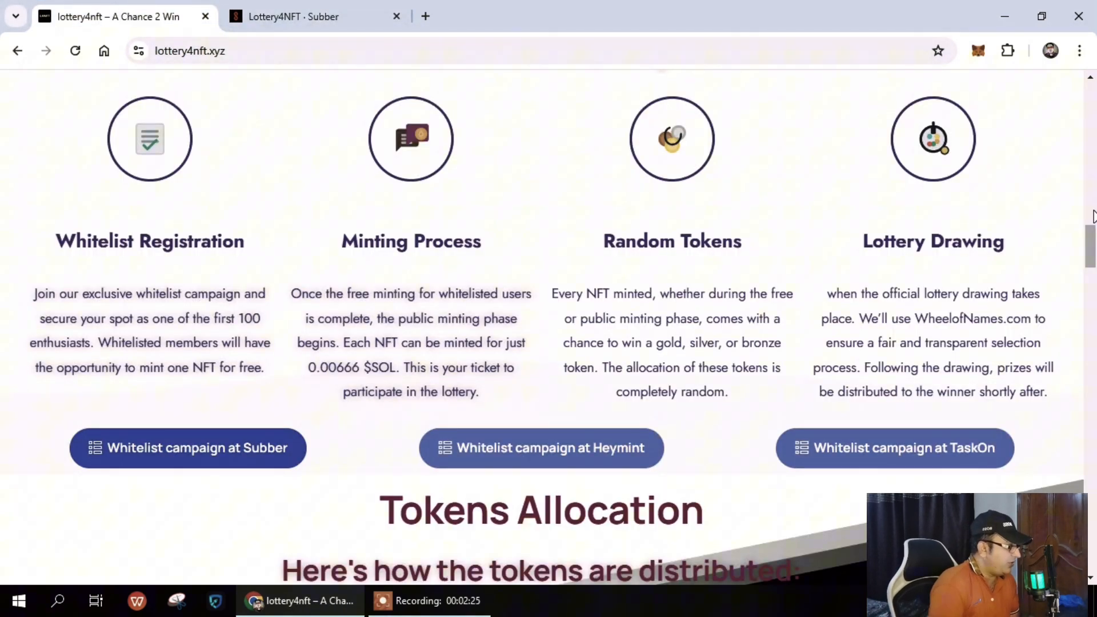
{"action": "scroll", "scroll_direction": "down", "scroll_amount": 3}
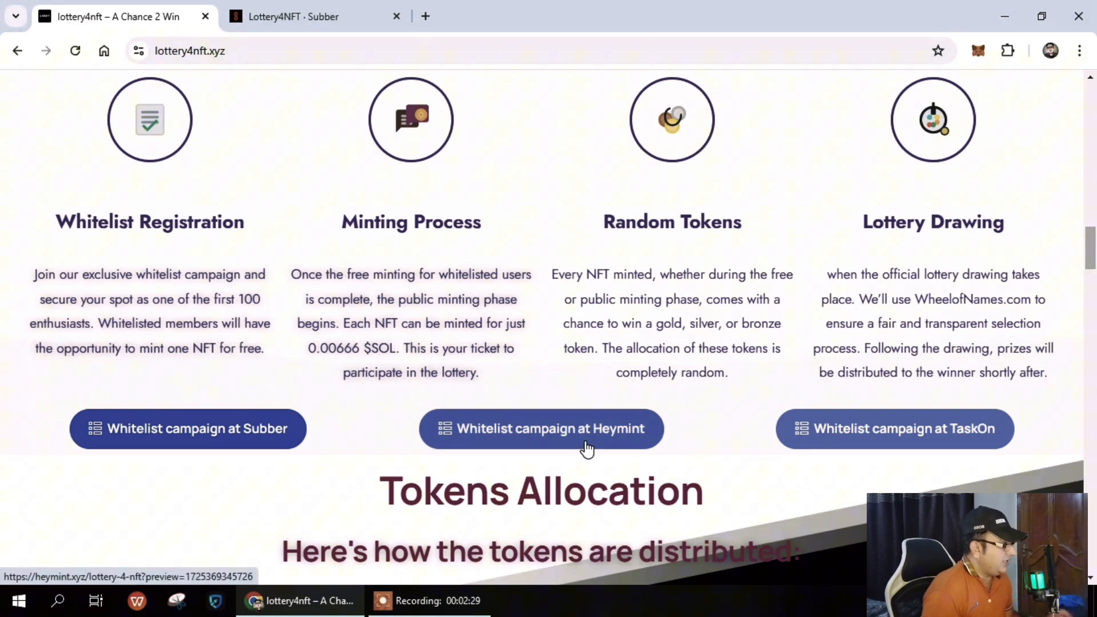
Open the HeyMint lottery4nft allowlist and scroll its details showing registration closed.
{"action": "left_click", "coordinate": [540, 427]}
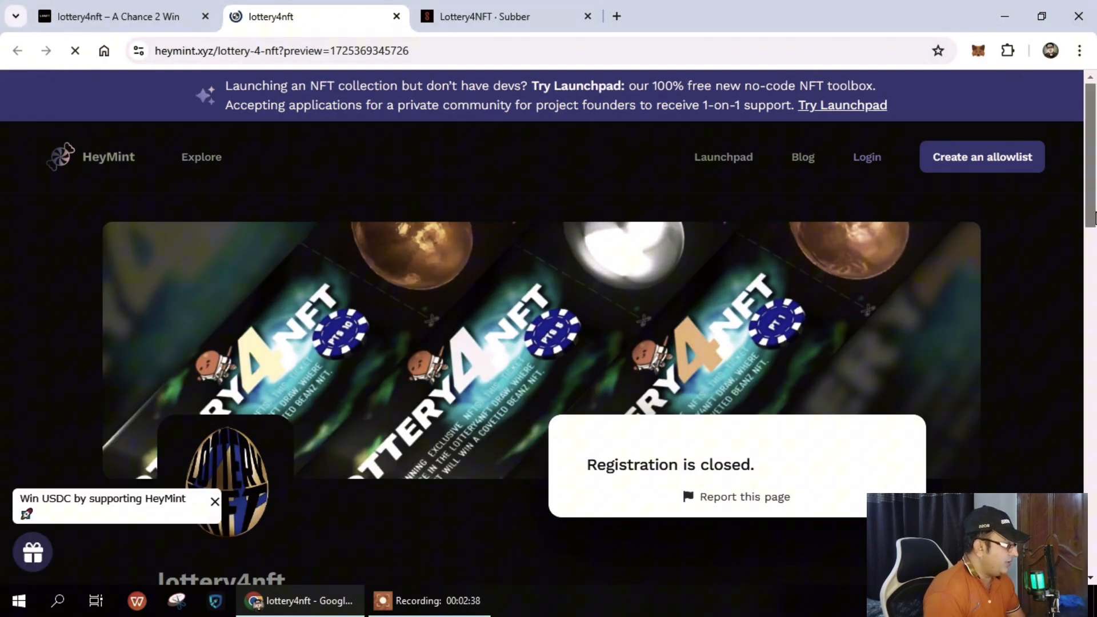
{"action": "scroll", "scroll_direction": "down", "scroll_amount": 3}
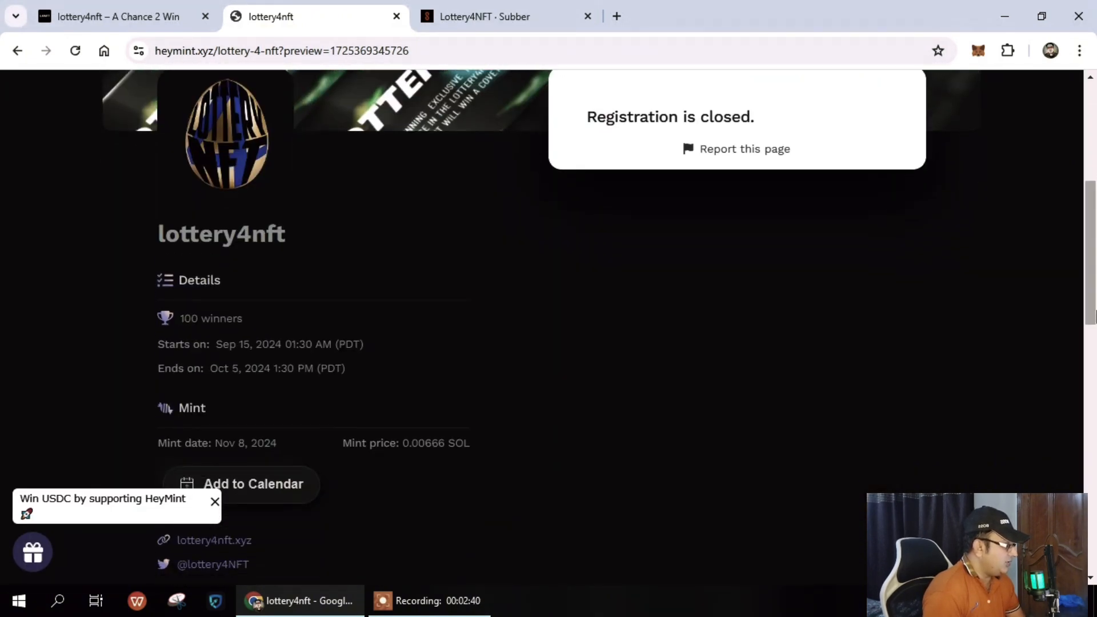
{"action": "scroll", "scroll_direction": "down", "scroll_amount": 3}
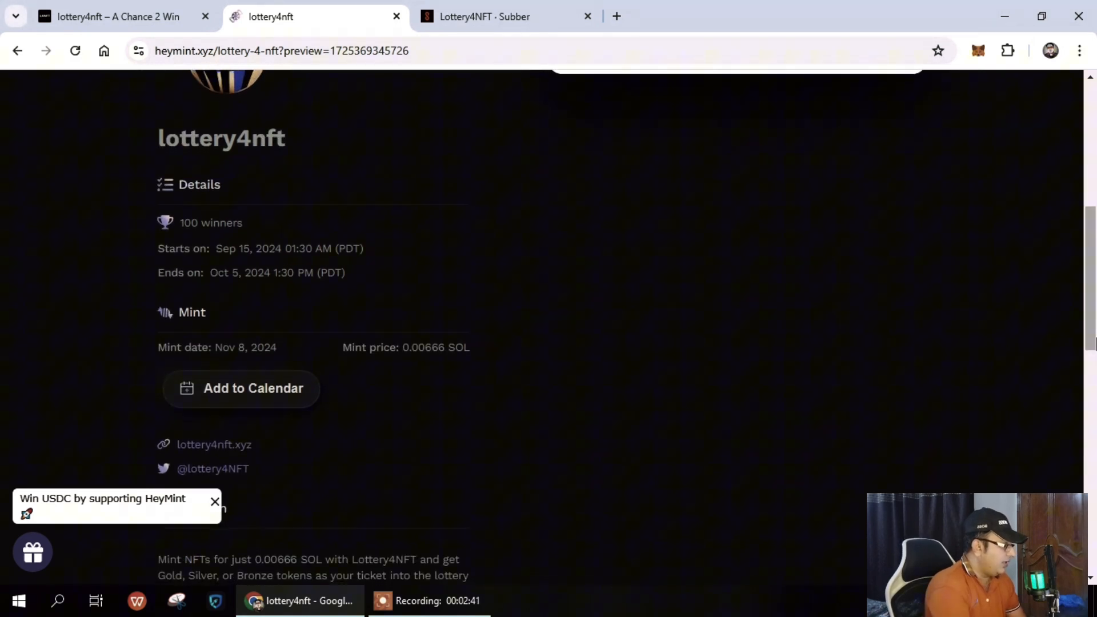
{"action": "scroll", "scroll_direction": "down", "scroll_amount": 3}
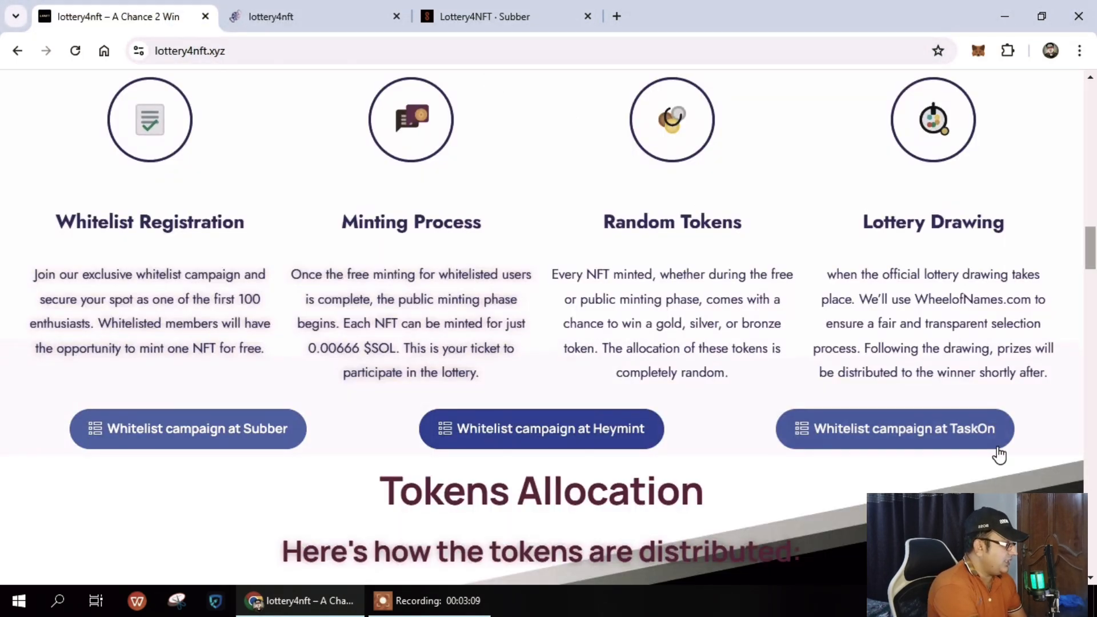
Open the TaskOn Lottery4NFT quest and dismiss the winner selection method walkthrough.
{"action": "left_click", "coordinate": [894, 427]}
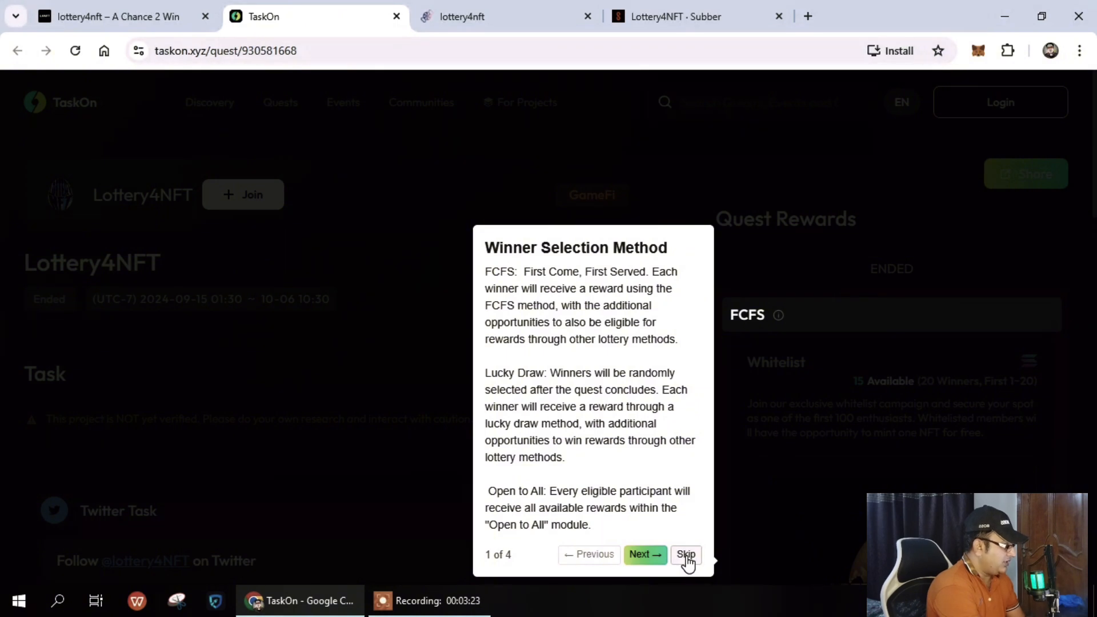
{"action": "left_click", "coordinate": [686, 554]}
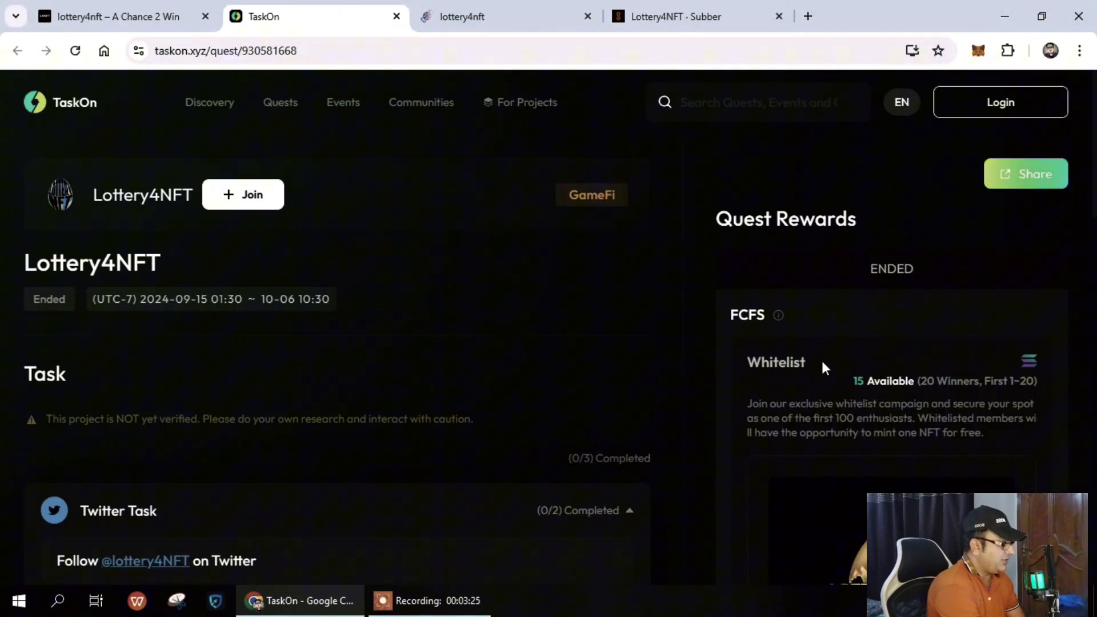
{"action": "mouse_move", "coordinate": [153, 313]}
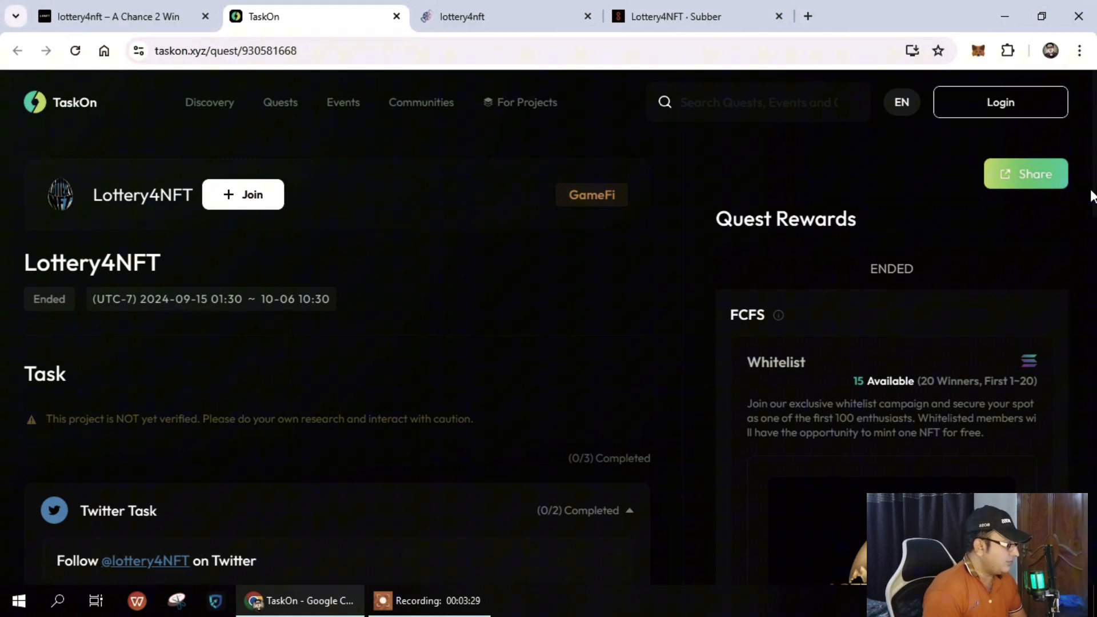
{"action": "scroll", "scroll_direction": "up", "scroll_amount": 3}
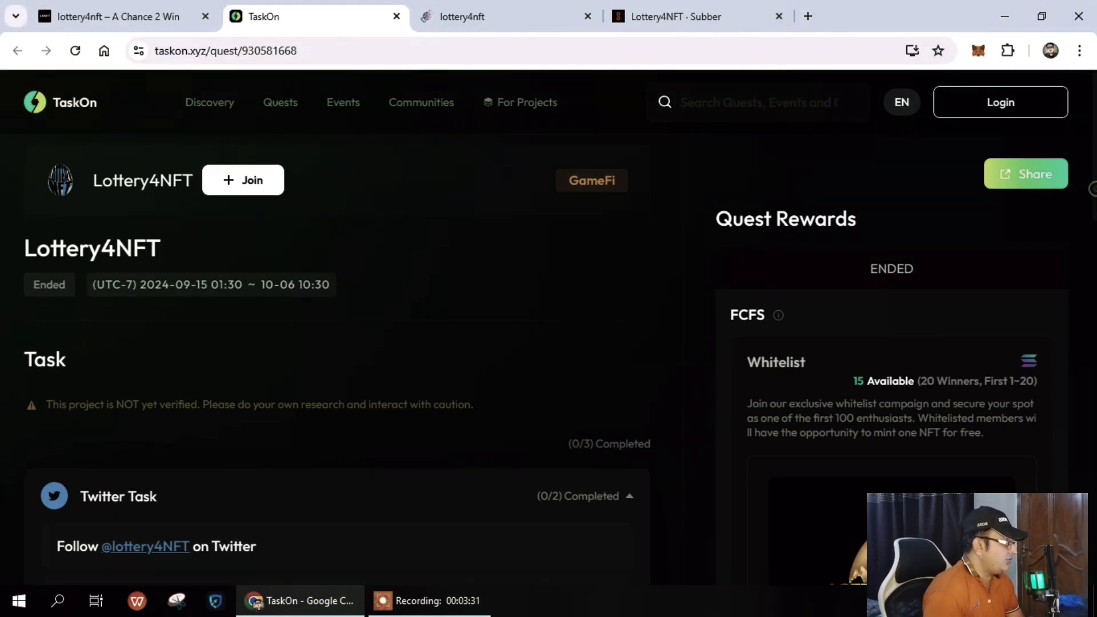
Scroll through the ended quest's Twitter tasks, 0.0001 SOL requirement and whitelist reward.
{"action": "scroll", "scroll_direction": "down", "scroll_amount": 3}
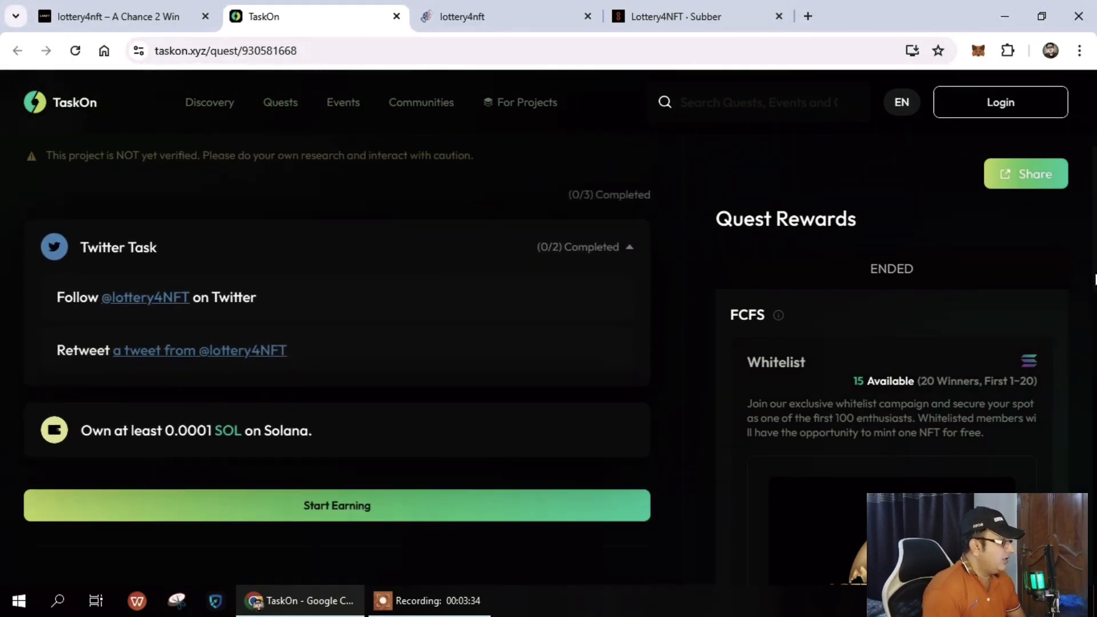
{"action": "scroll", "scroll_direction": "down", "scroll_amount": 3}
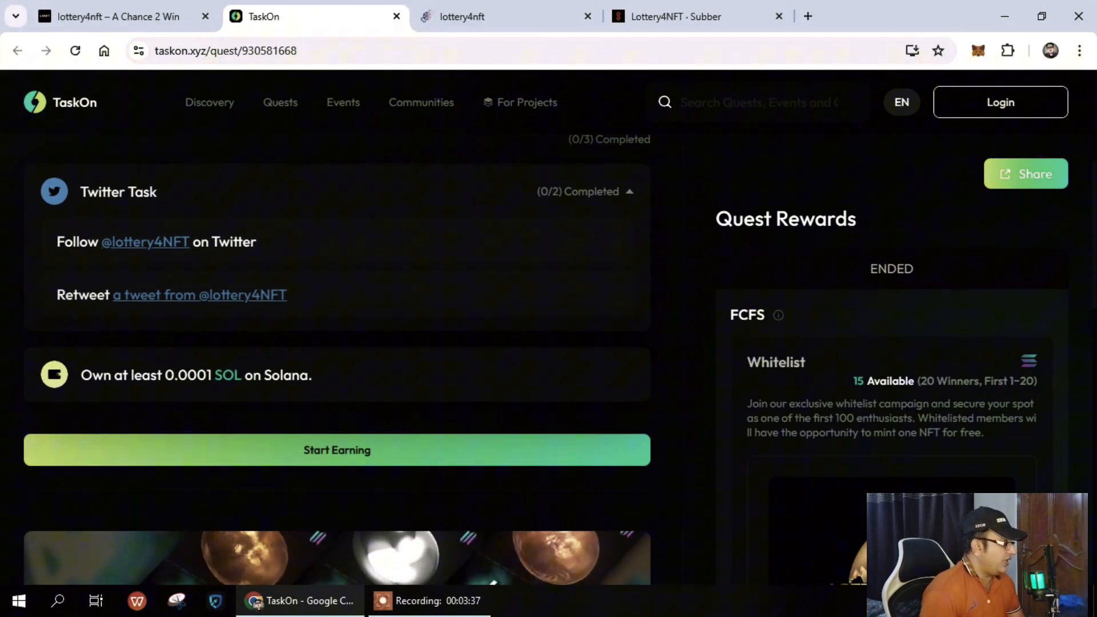
{"action": "scroll", "scroll_direction": "down", "scroll_amount": 3}
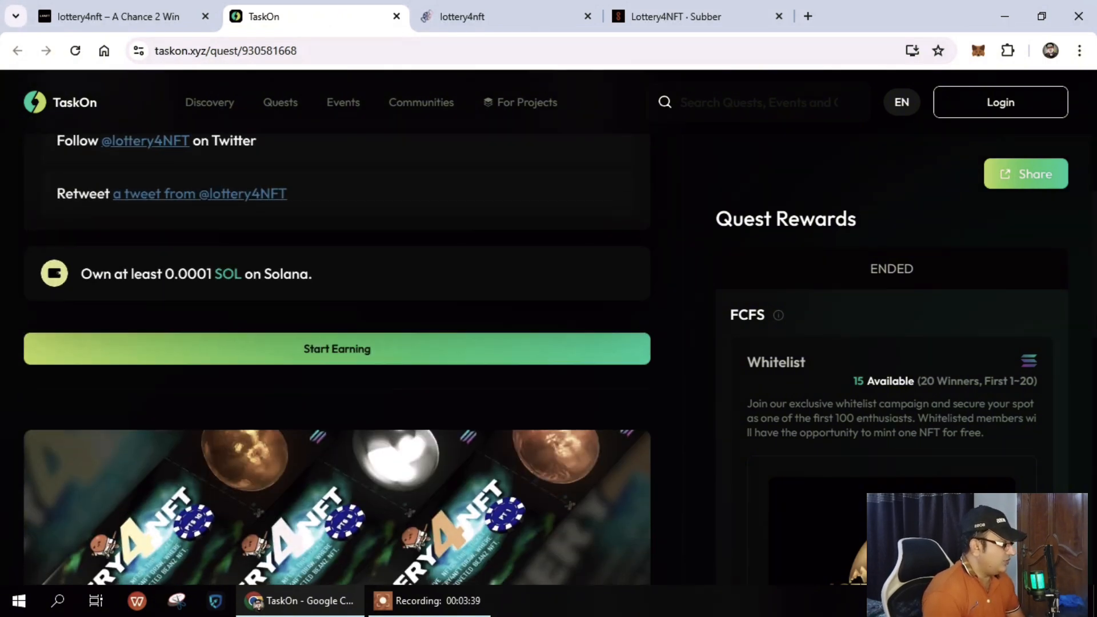
{"action": "scroll", "scroll_direction": "down", "scroll_amount": 3}
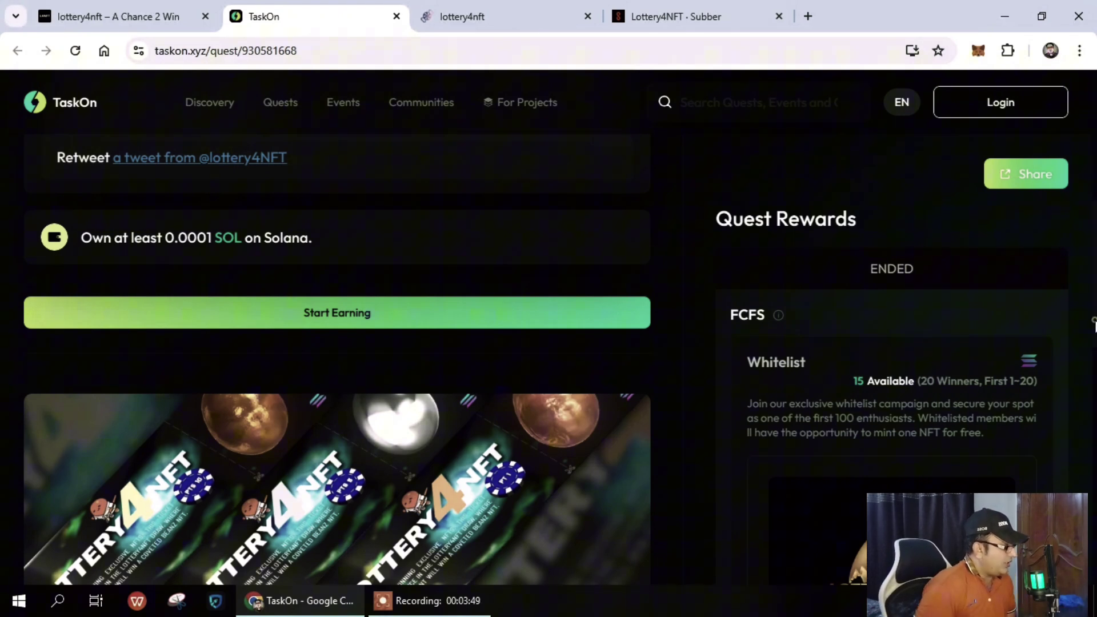
{"action": "scroll", "scroll_direction": "up", "scroll_amount": 3}
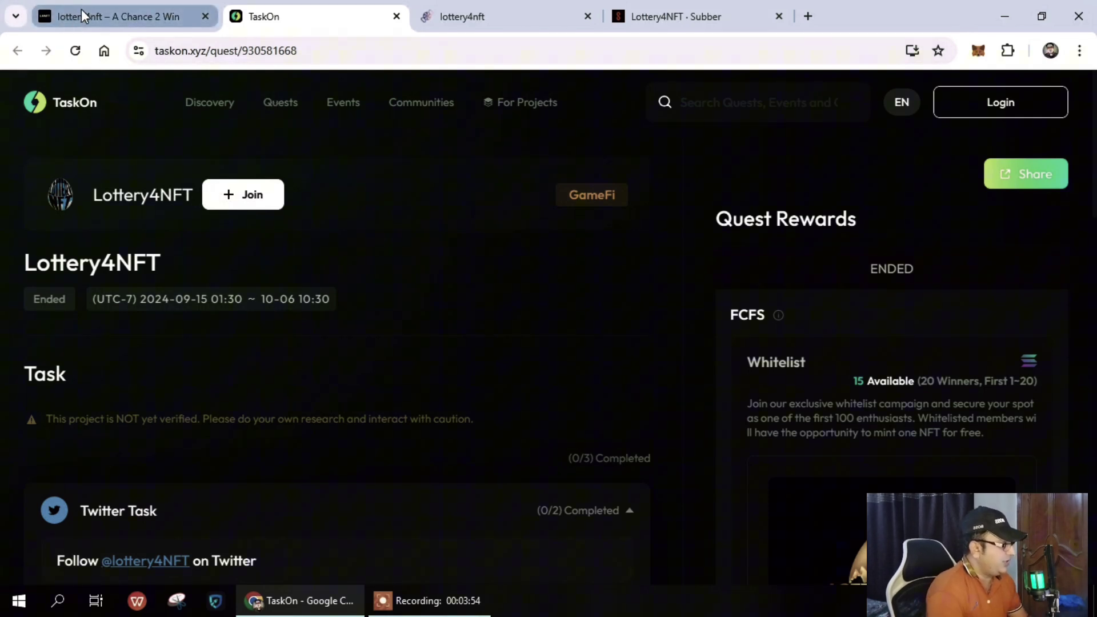
Return to the homepage tab and scroll through Tokens Allocation and the Scoring System.
{"action": "left_click", "coordinate": [115, 16]}
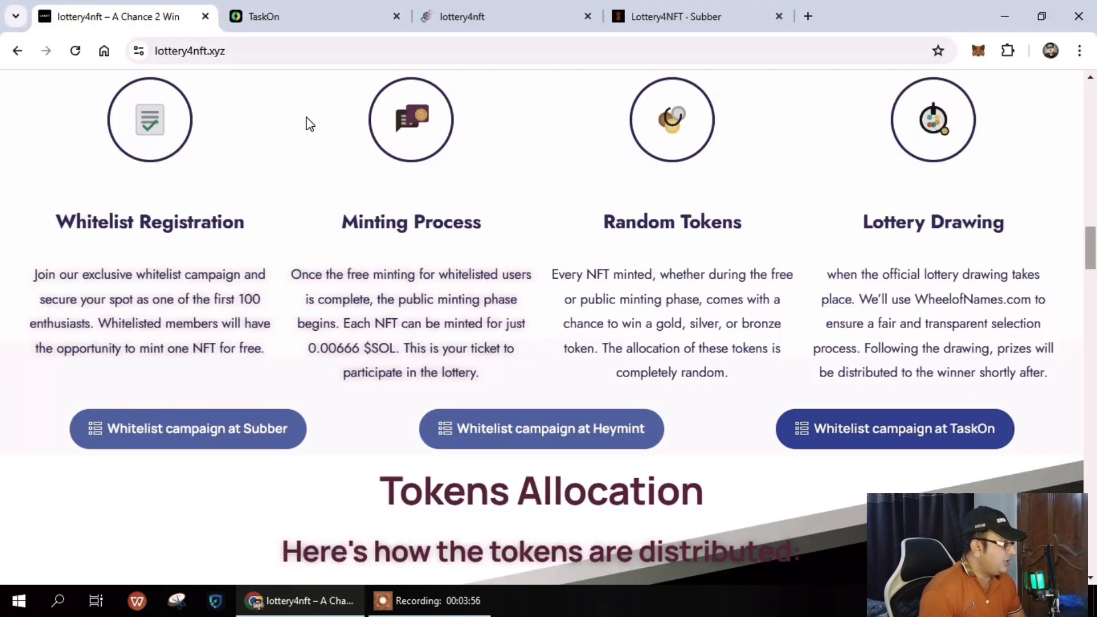
{"action": "scroll", "scroll_direction": "down", "scroll_amount": 3}
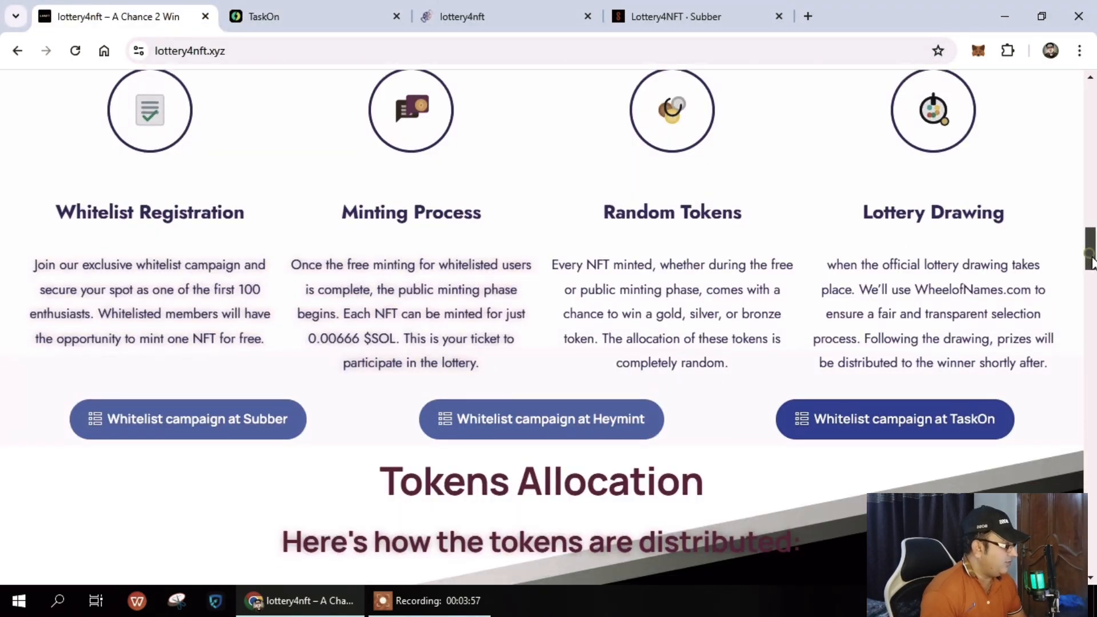
{"action": "scroll", "scroll_direction": "down", "scroll_amount": 3}
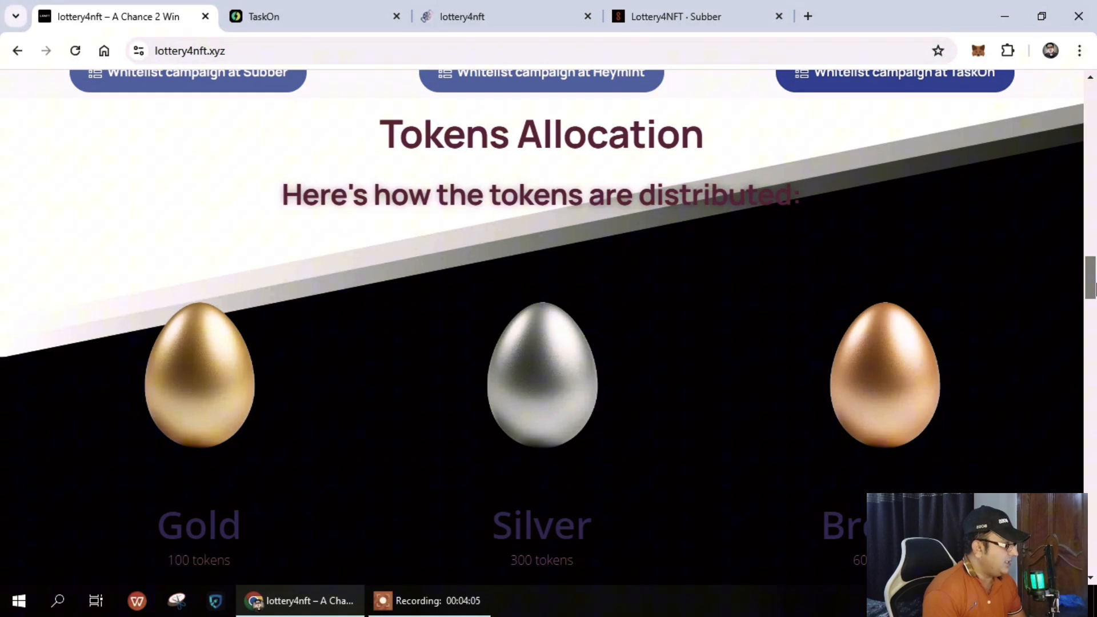
{"action": "scroll", "scroll_direction": "down", "scroll_amount": 3}
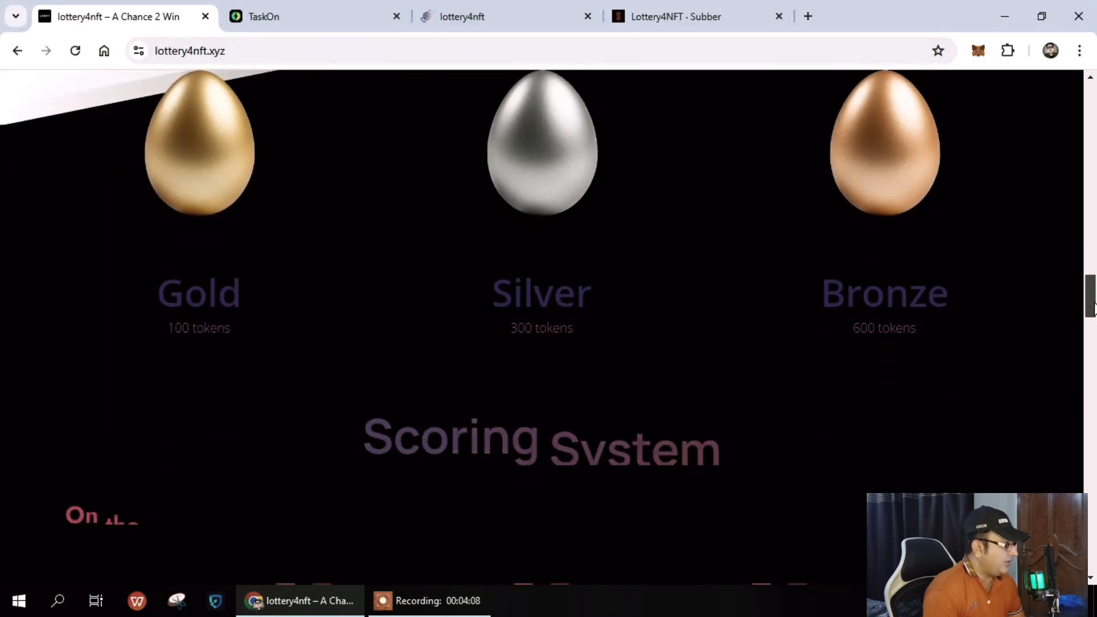
{"action": "scroll", "scroll_direction": "down", "scroll_amount": 3}
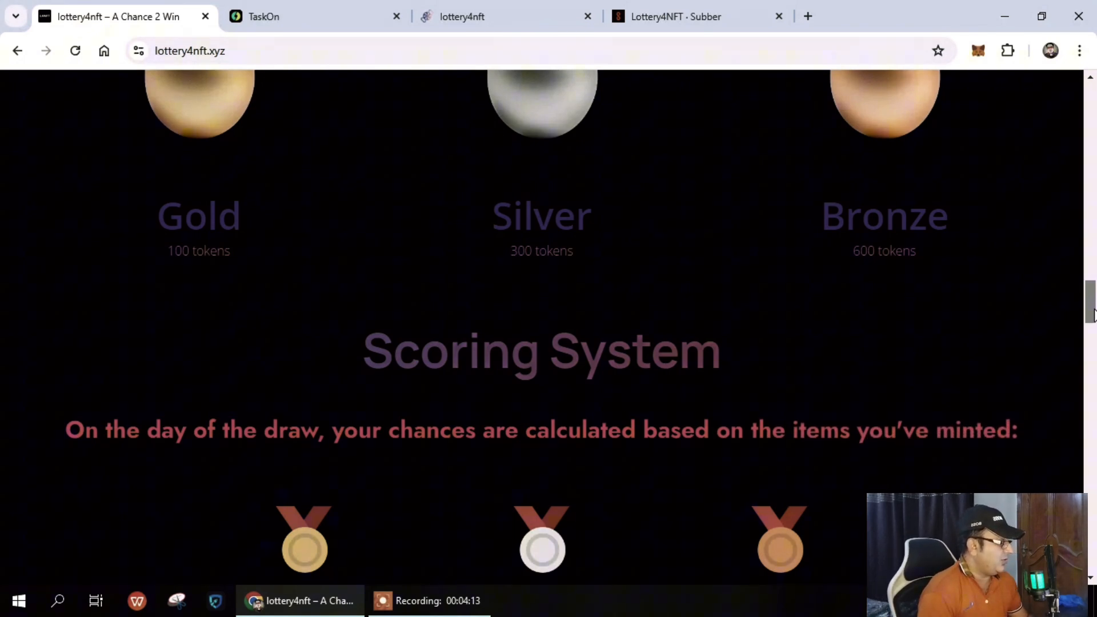
{"action": "scroll", "scroll_direction": "down", "scroll_amount": 3}
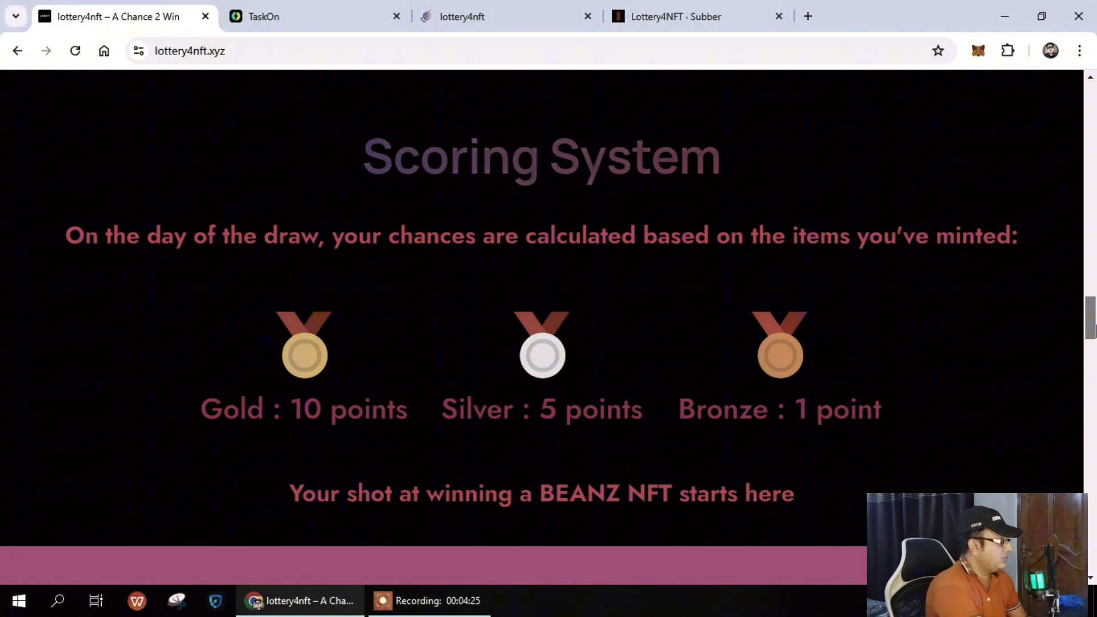
{"action": "scroll", "scroll_direction": "down", "scroll_amount": 3}
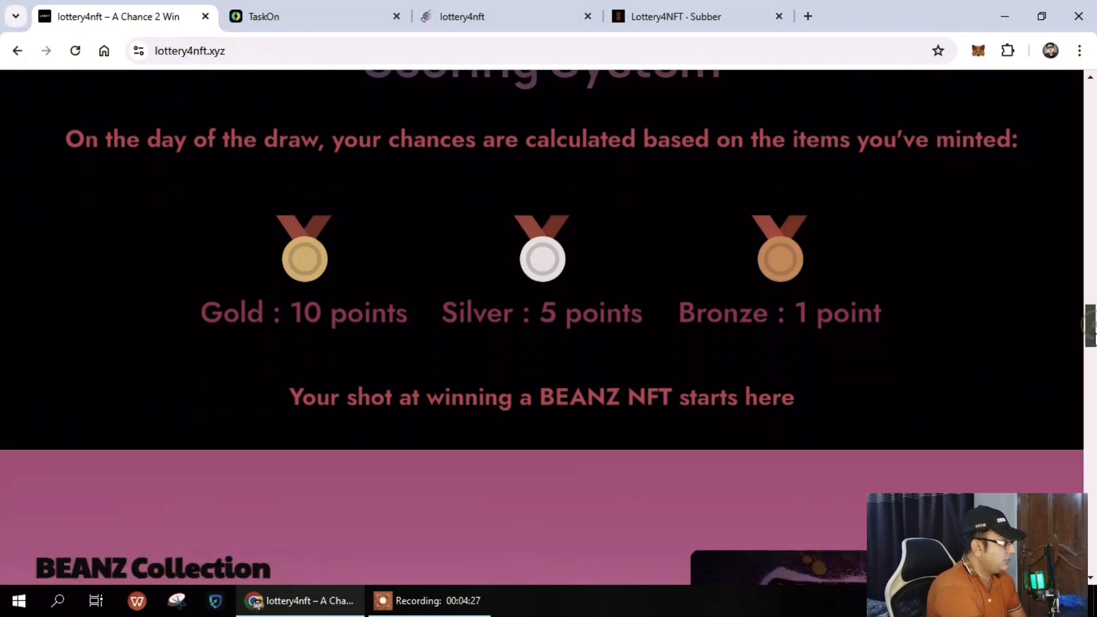
{"action": "scroll", "scroll_direction": "down", "scroll_amount": 3}
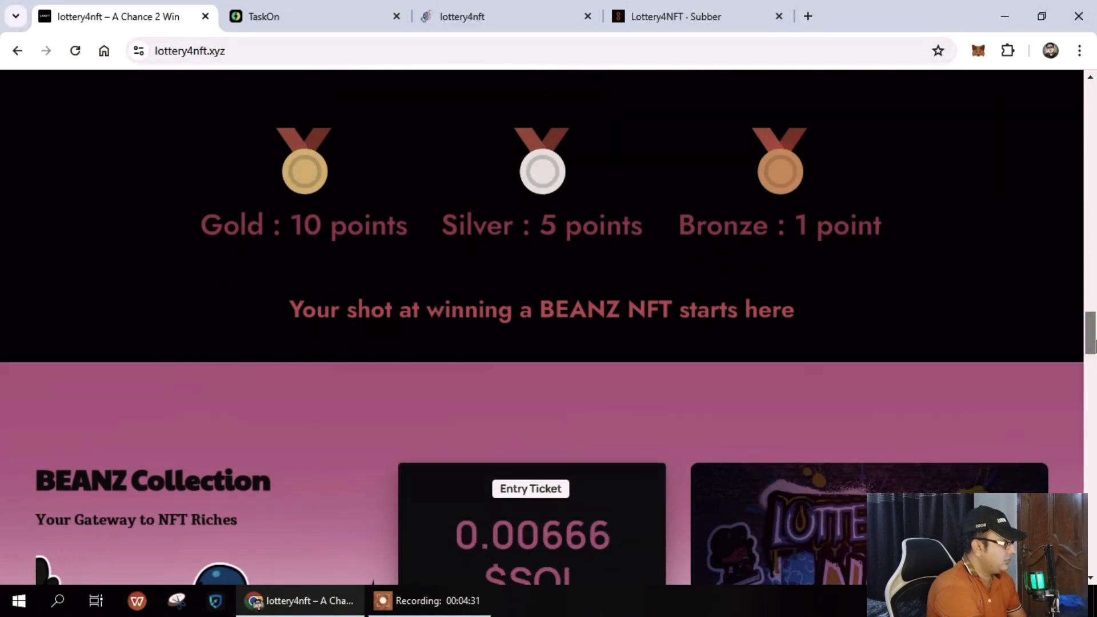
Scroll past the BEANZ Collection entry ticket to the 'Unlock the mystery' traits panel.
{"action": "scroll", "scroll_direction": "down", "scroll_amount": 3}
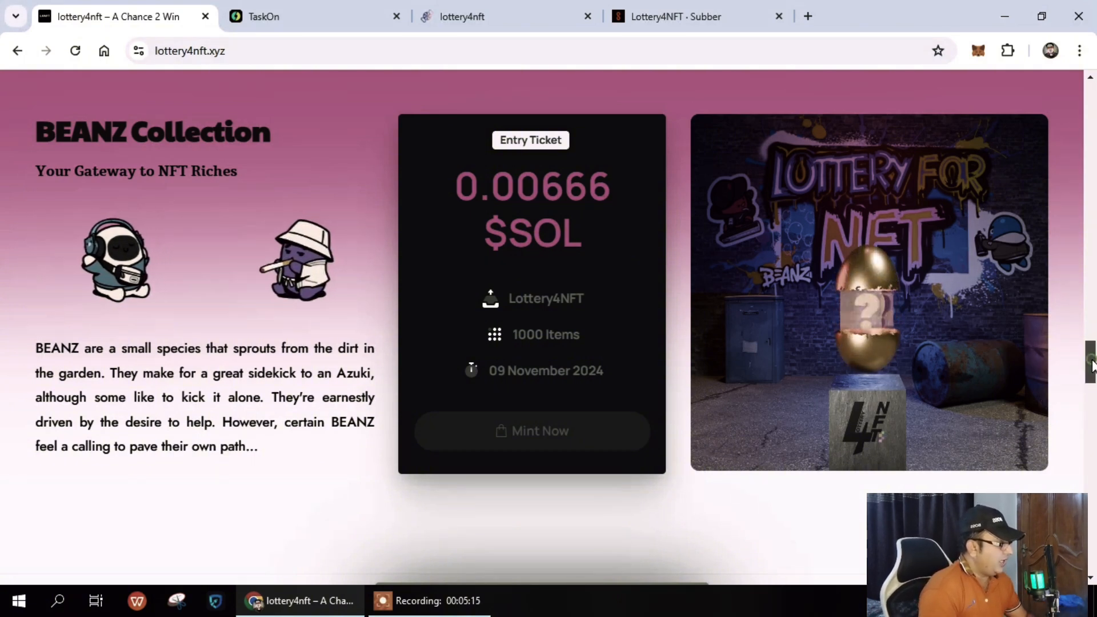
{"action": "scroll", "scroll_direction": "down", "scroll_amount": 3}
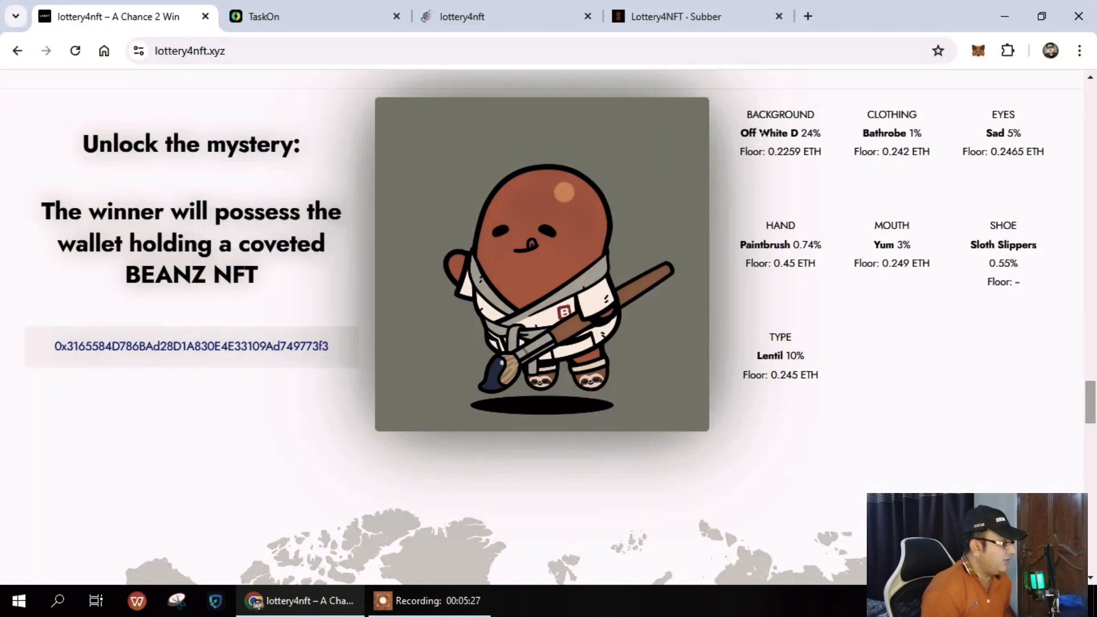
{"action": "mouse_move", "coordinate": [1086, 412]}
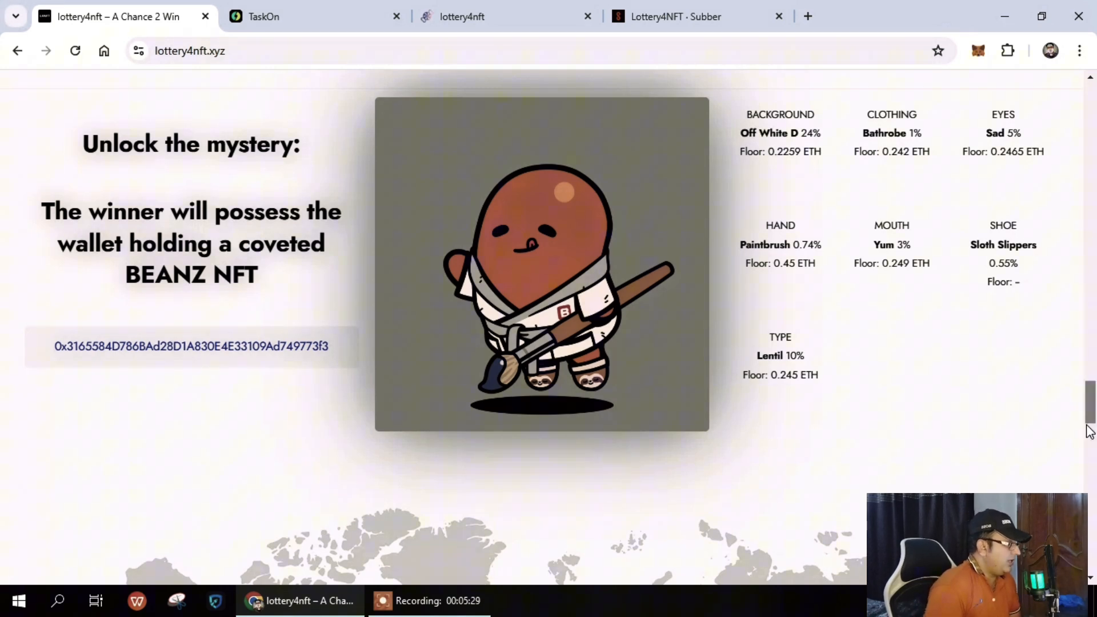
Scroll through the roadmap timeline to the eggs-on-brick-wall illustration.
{"action": "scroll", "scroll_direction": "down", "scroll_amount": 3}
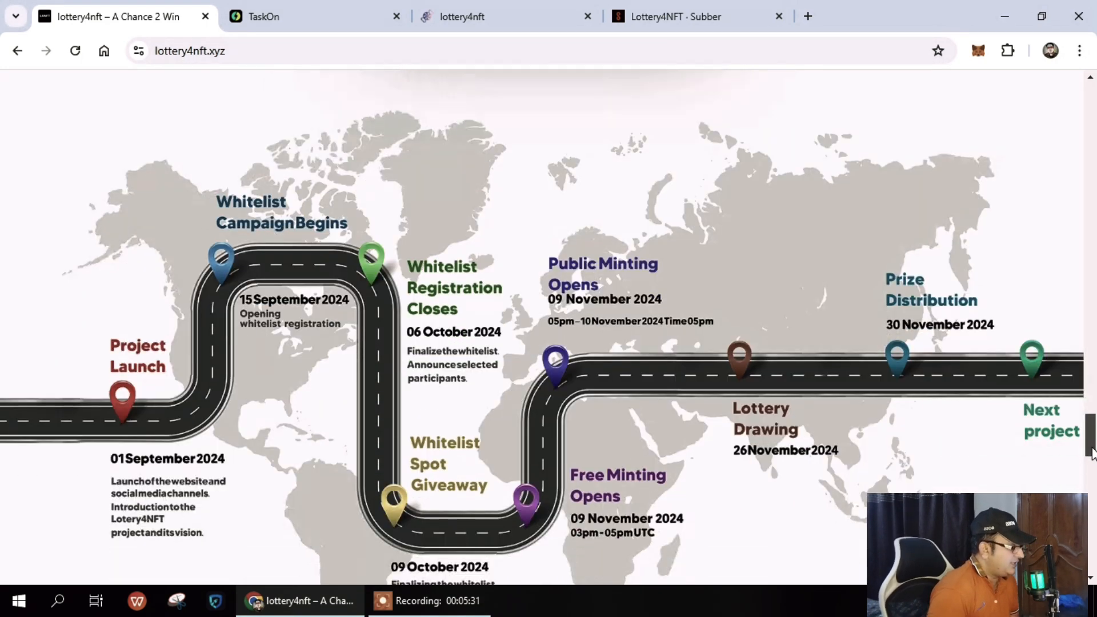
{"action": "scroll", "scroll_direction": "down", "scroll_amount": 3}
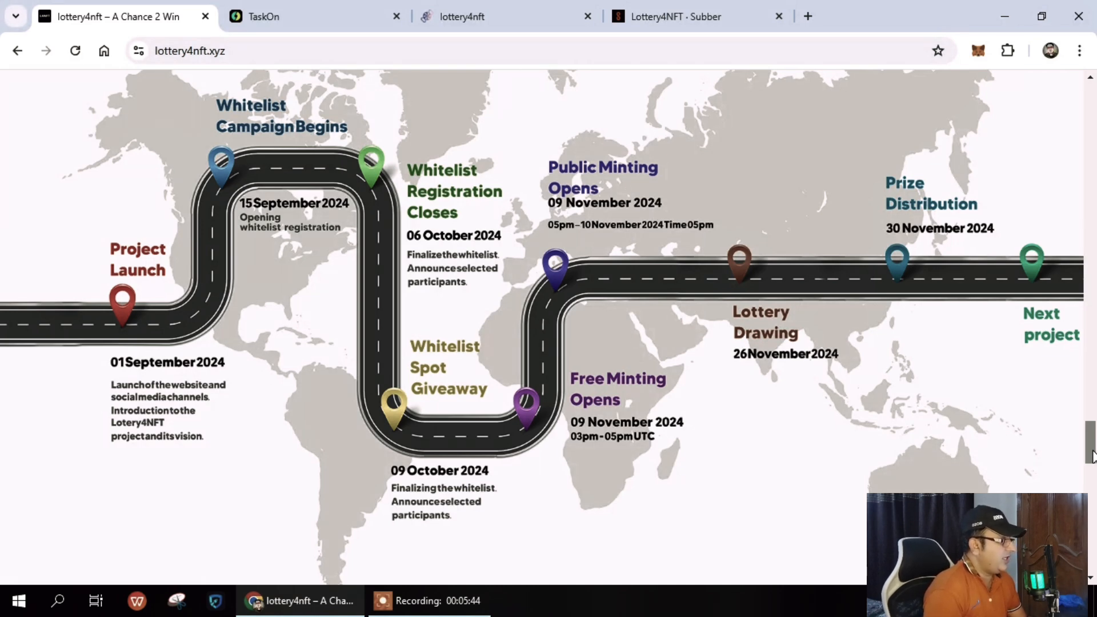
{"action": "scroll", "scroll_direction": "down", "scroll_amount": 3}
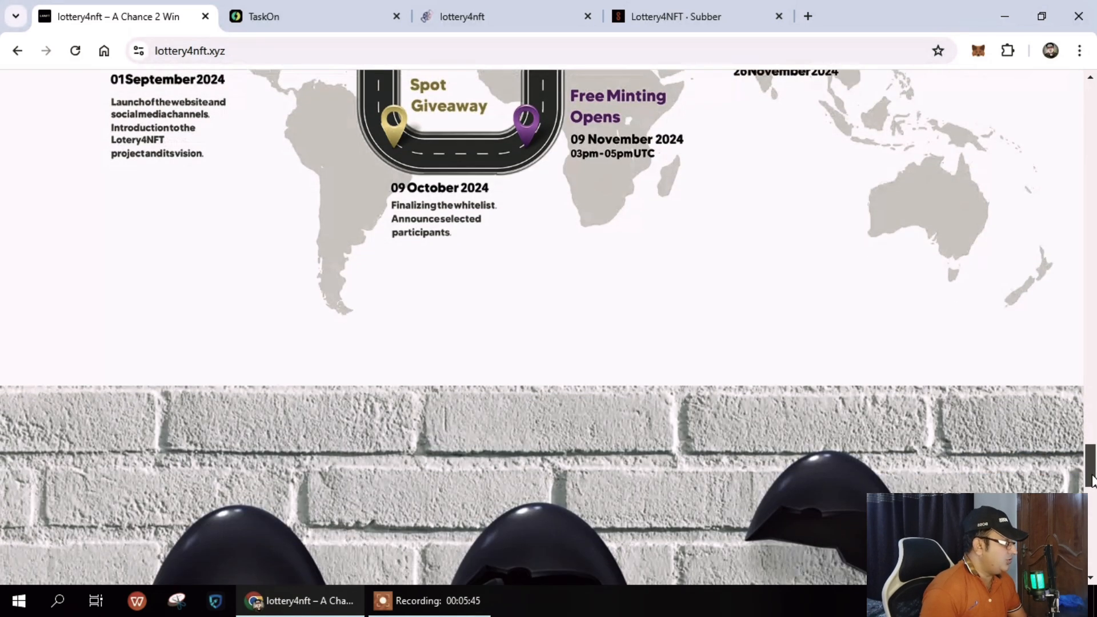
{"action": "scroll", "scroll_direction": "down", "scroll_amount": 3}
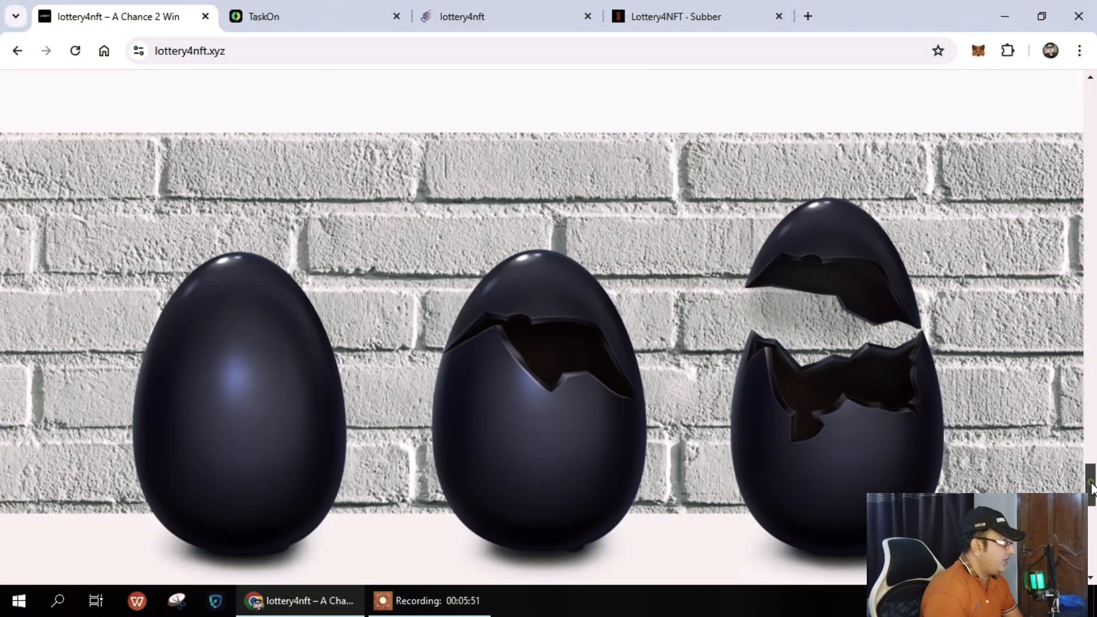
{"action": "scroll", "scroll_direction": "down", "scroll_amount": 3}
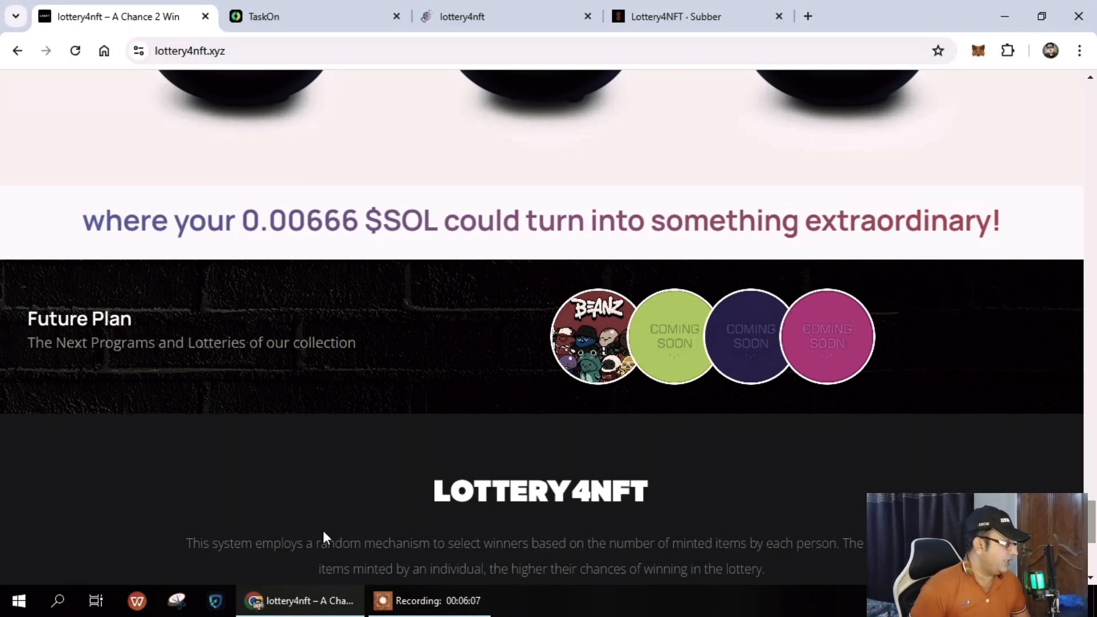
{"action": "mouse_move", "coordinate": [161, 459]}
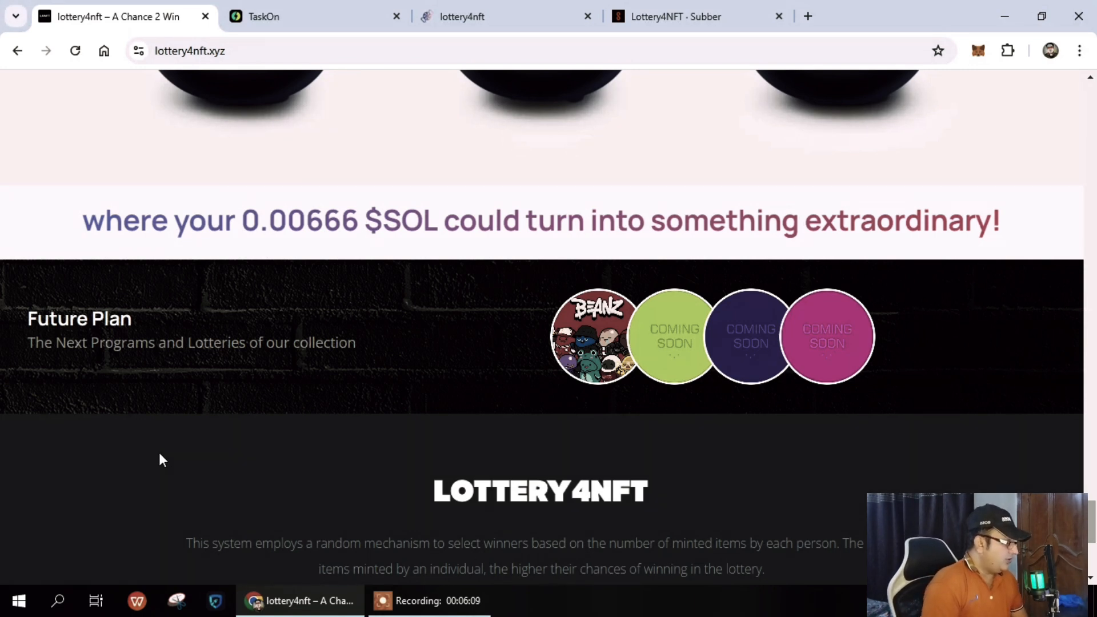
{"action": "mouse_move", "coordinate": [556, 383]}
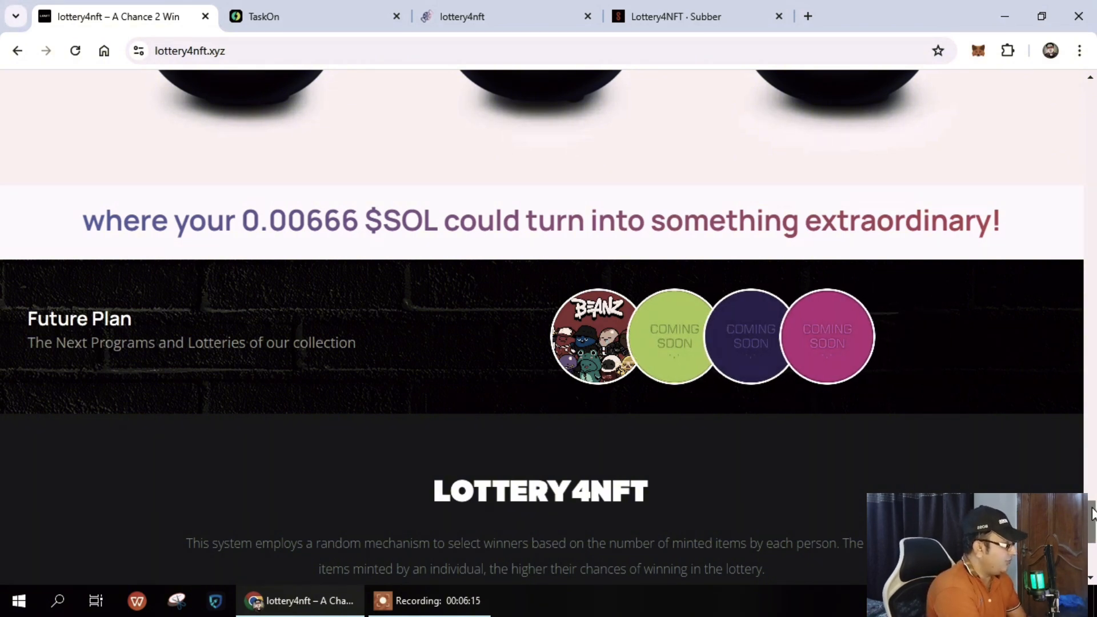
Scroll down to the Future Plan footer, then back up toward the hero banner.
{"action": "scroll", "scroll_direction": "down", "scroll_amount": 3}
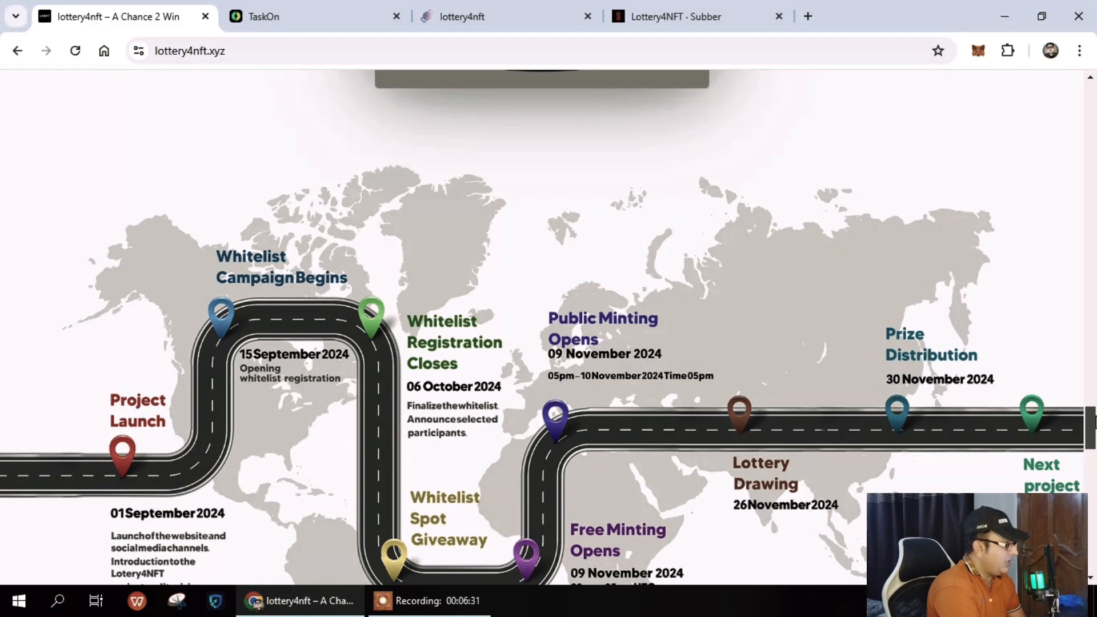
{"action": "scroll", "scroll_direction": "up", "scroll_amount": 3}
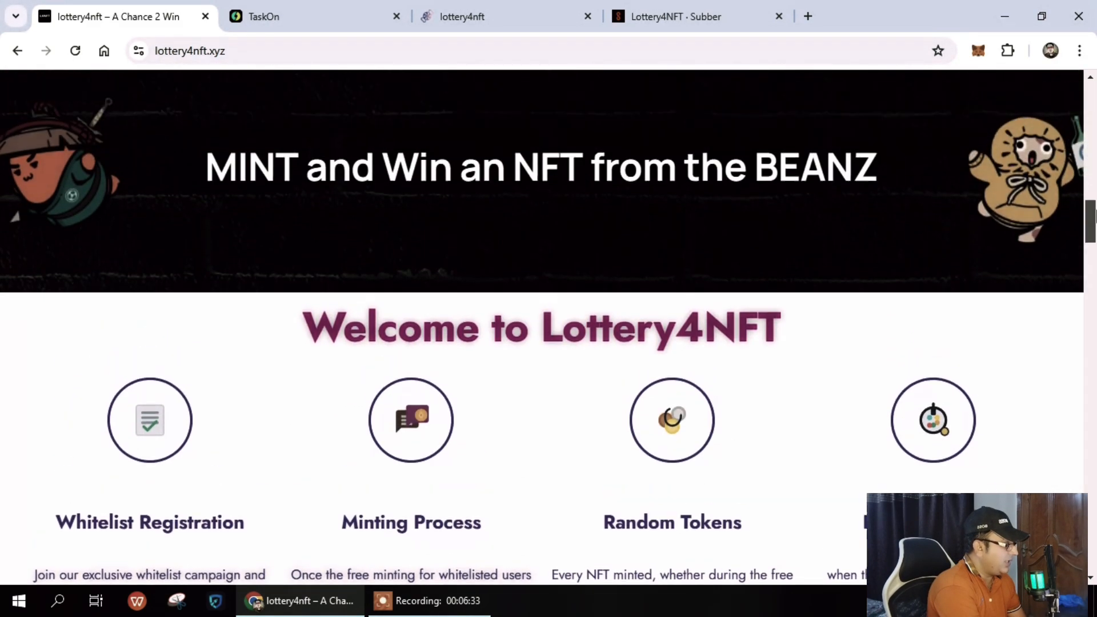
{"action": "scroll", "scroll_direction": "up", "scroll_amount": 3}
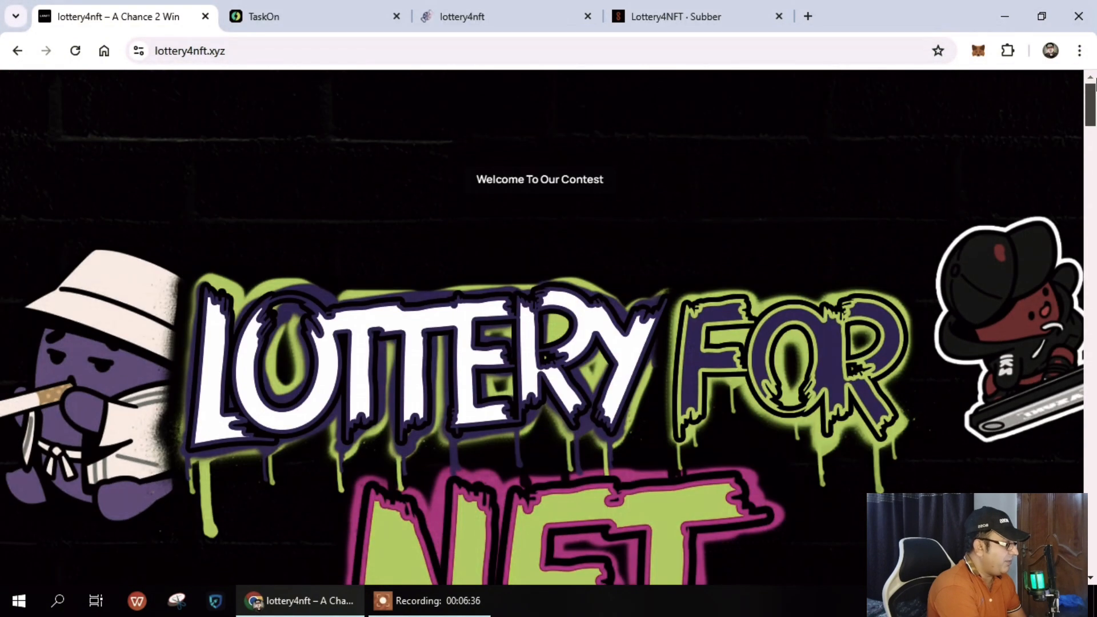